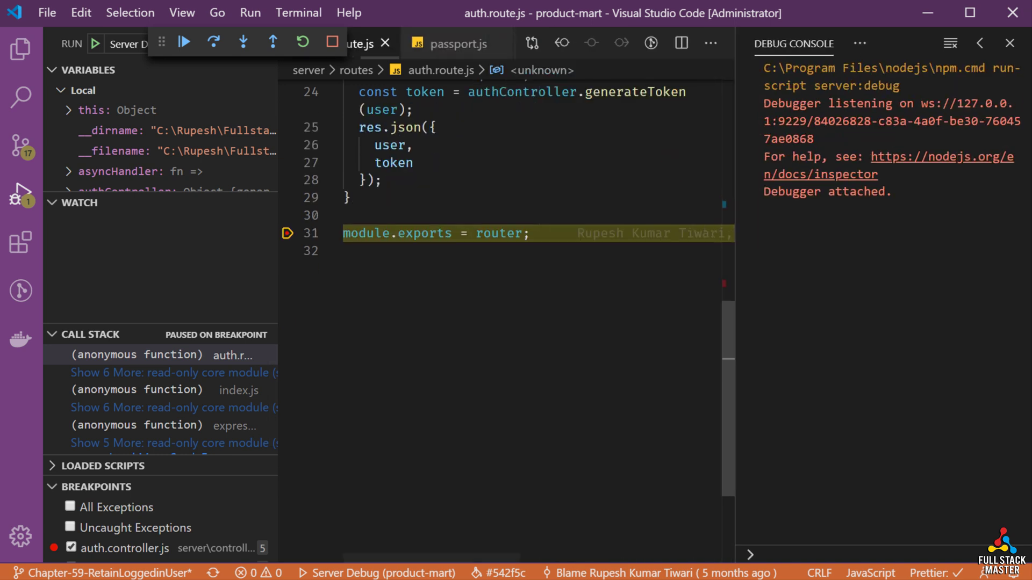
Resume the paused Node server so it starts on port 4050 and connects to productmart.
click(287, 251)
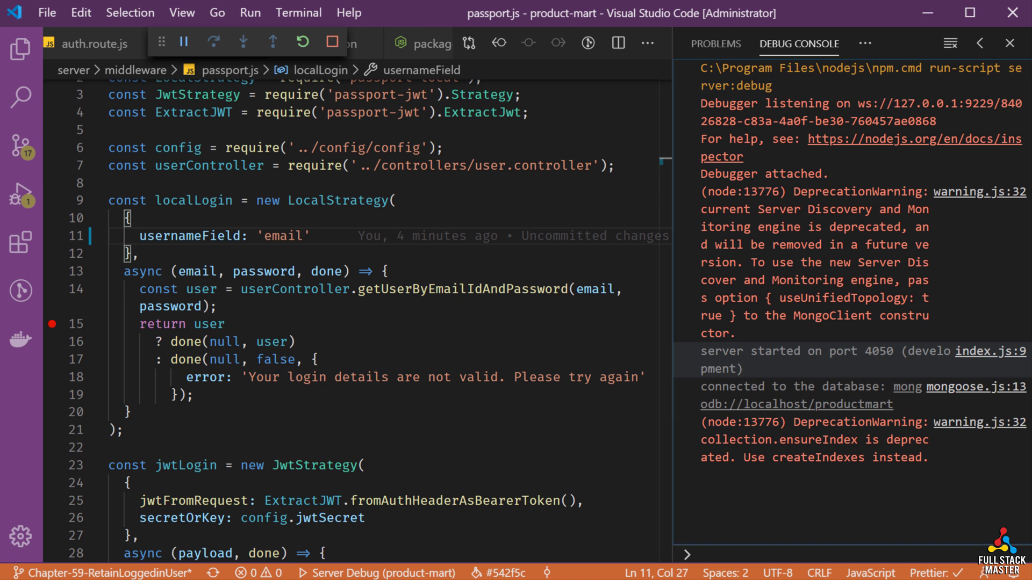
Pause inside the auth.route.js login handler at res.json, with the generated token in locals.
double_click(873, 350)
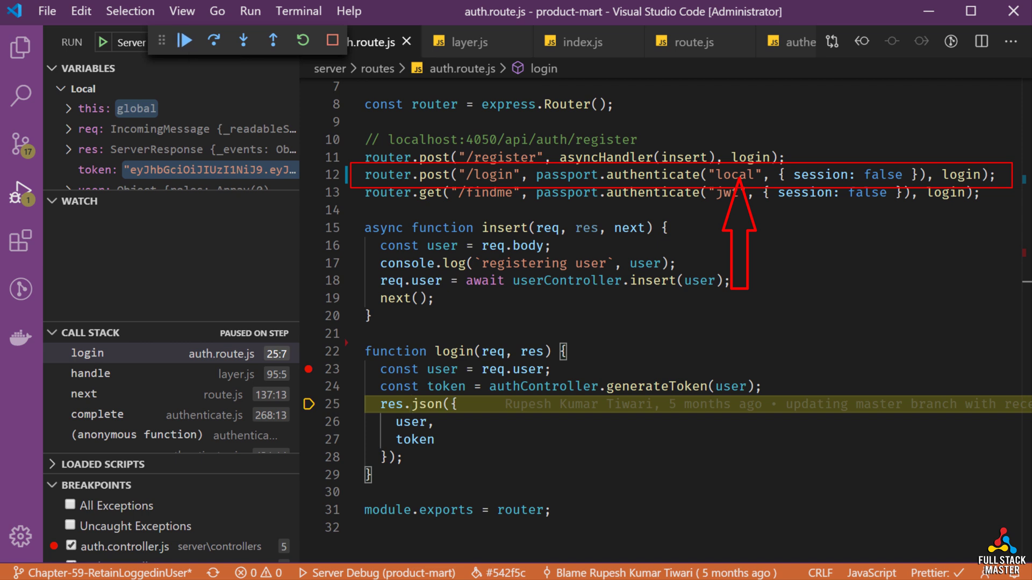
Continue to the getUserById breakpoint in user.controller.js at the if(user) check.
click(184, 41)
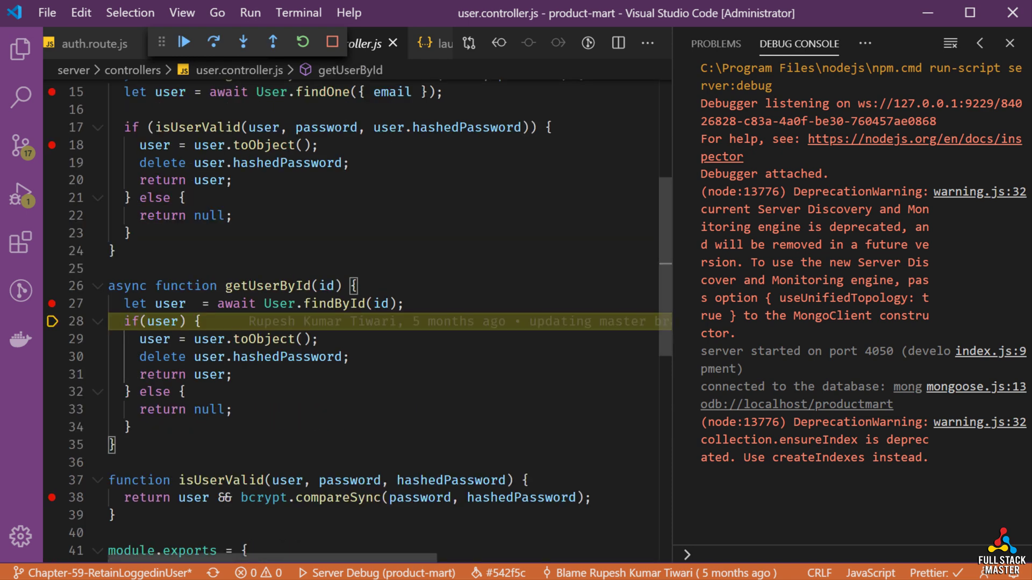
scroll(down, 3)
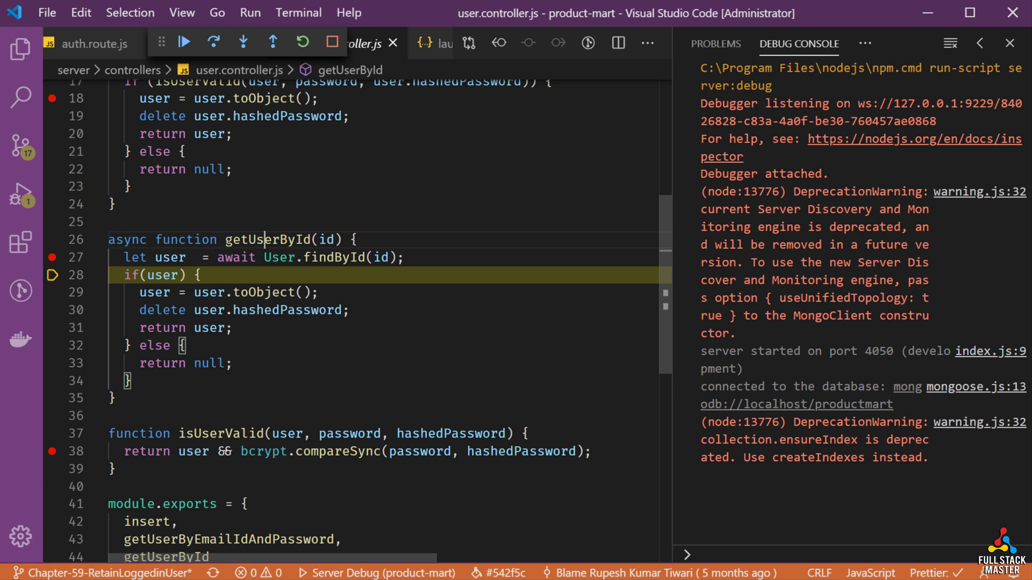